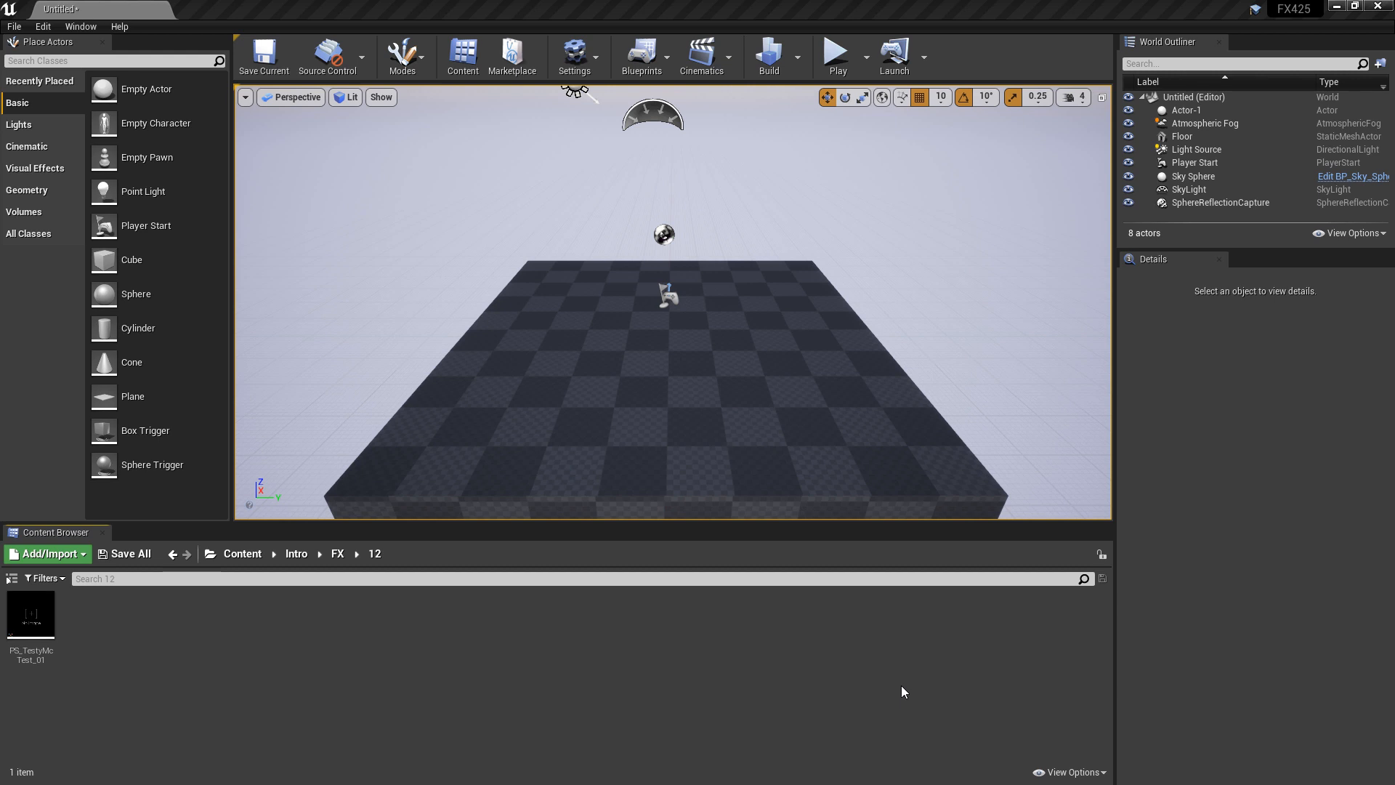
mouse_move(261, 164)
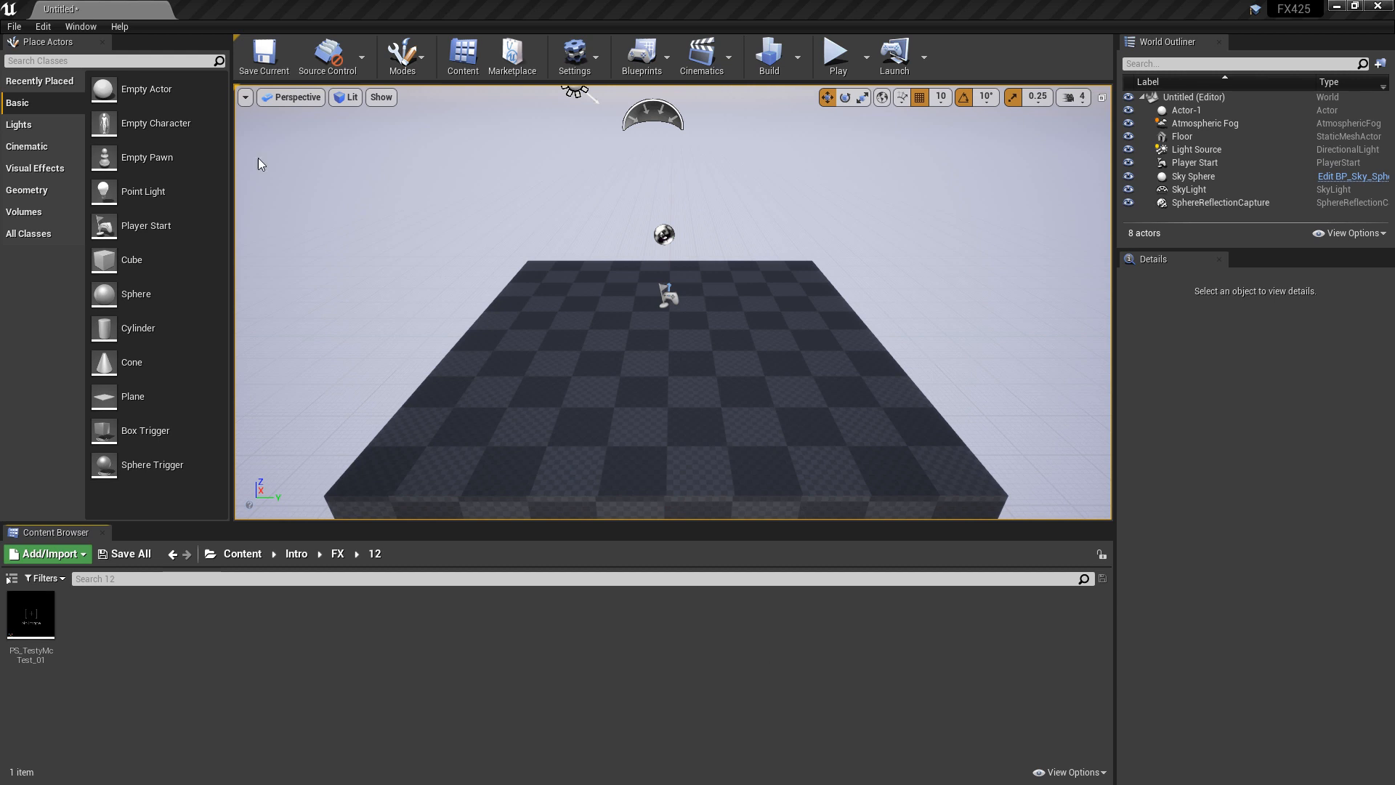
mouse_move(98, 257)
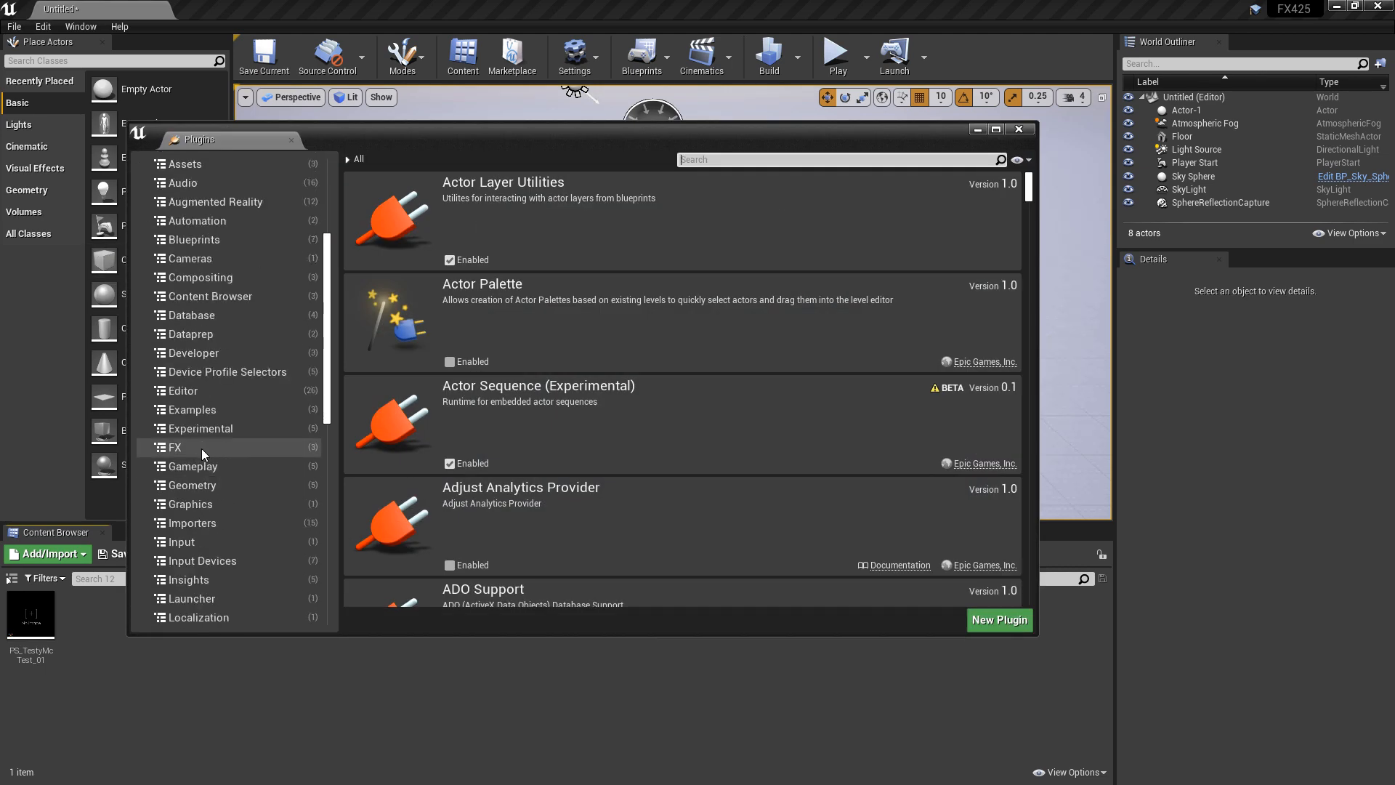
- Check the built-in FX plugins list, then convert PS_TestyMcTest_01 into a Niagara System
left_click(175, 447)
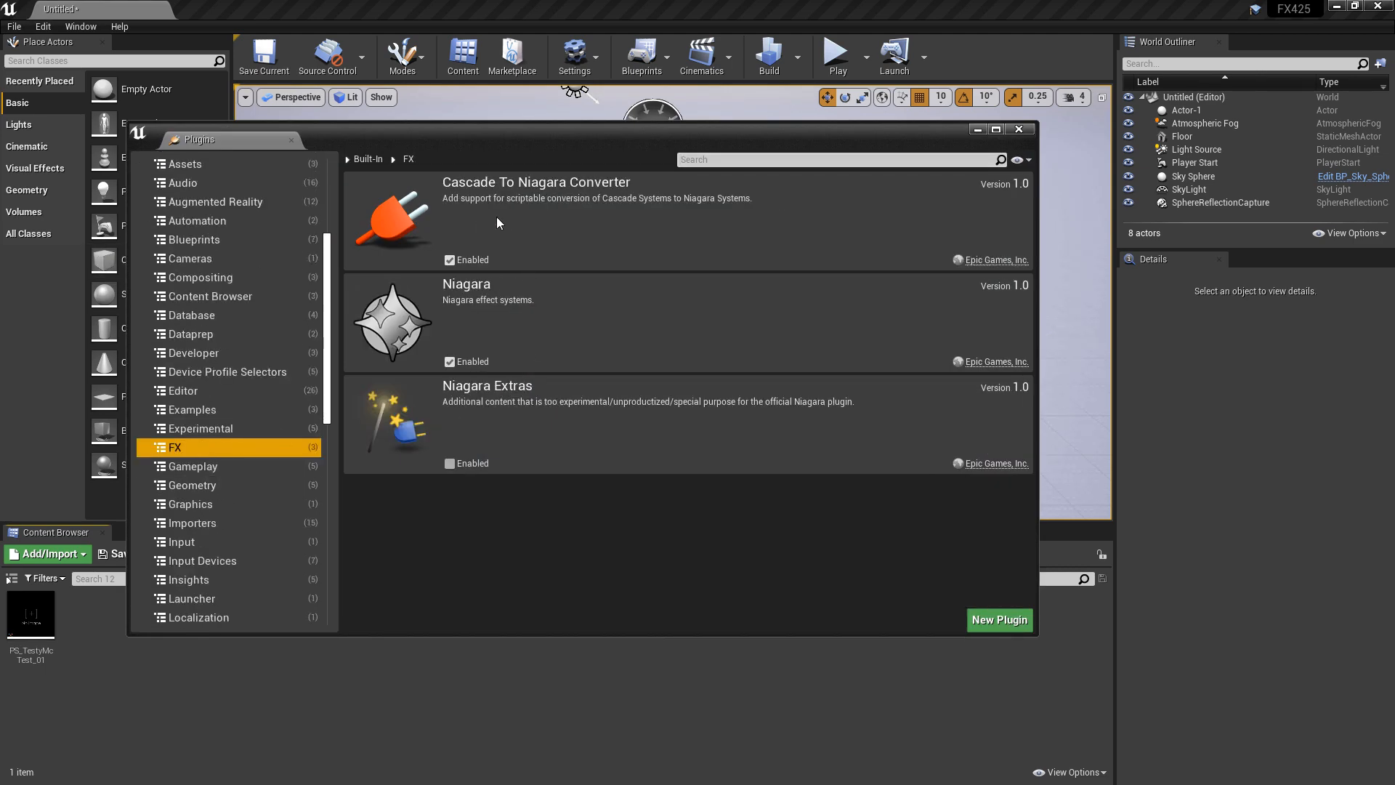
mouse_move(604, 246)
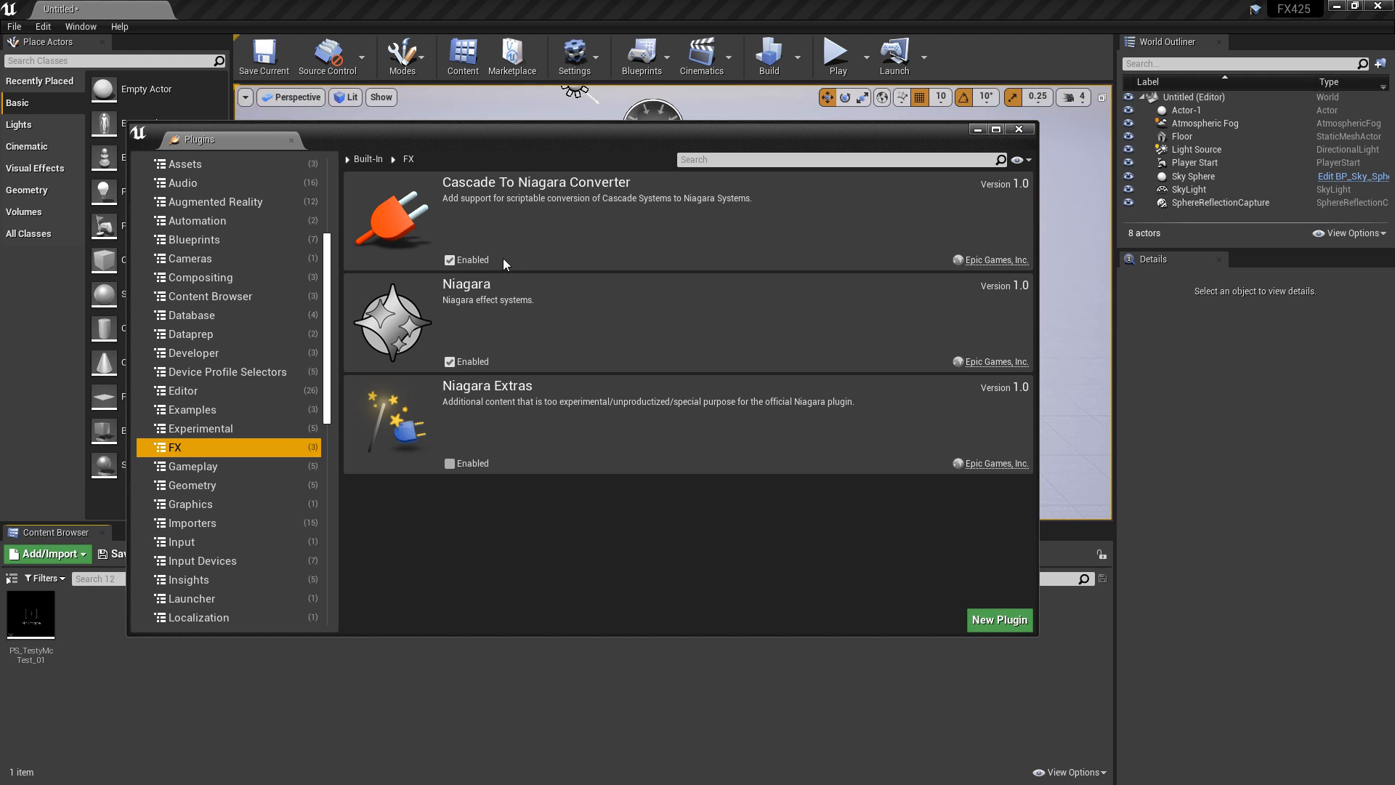
mouse_move(509, 273)
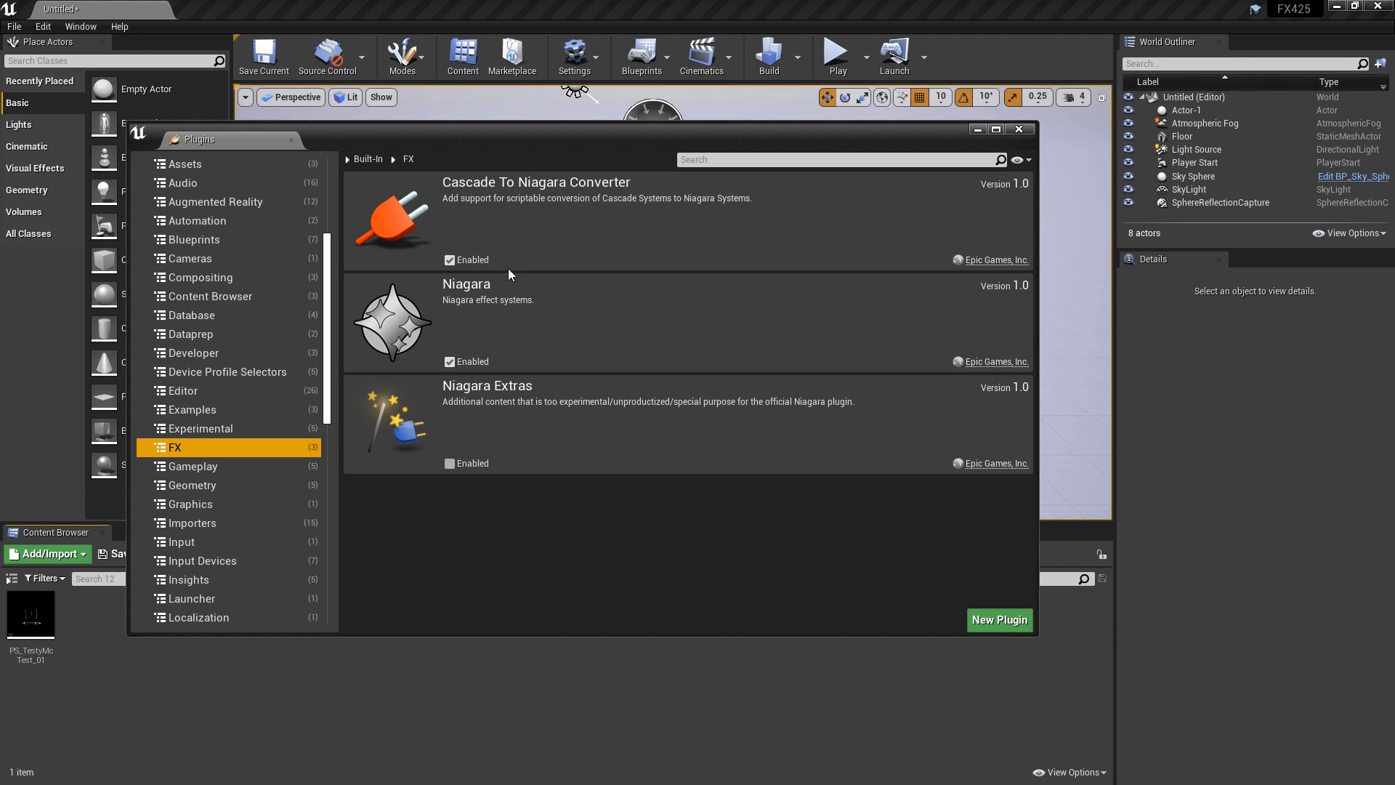
mouse_move(1019, 129)
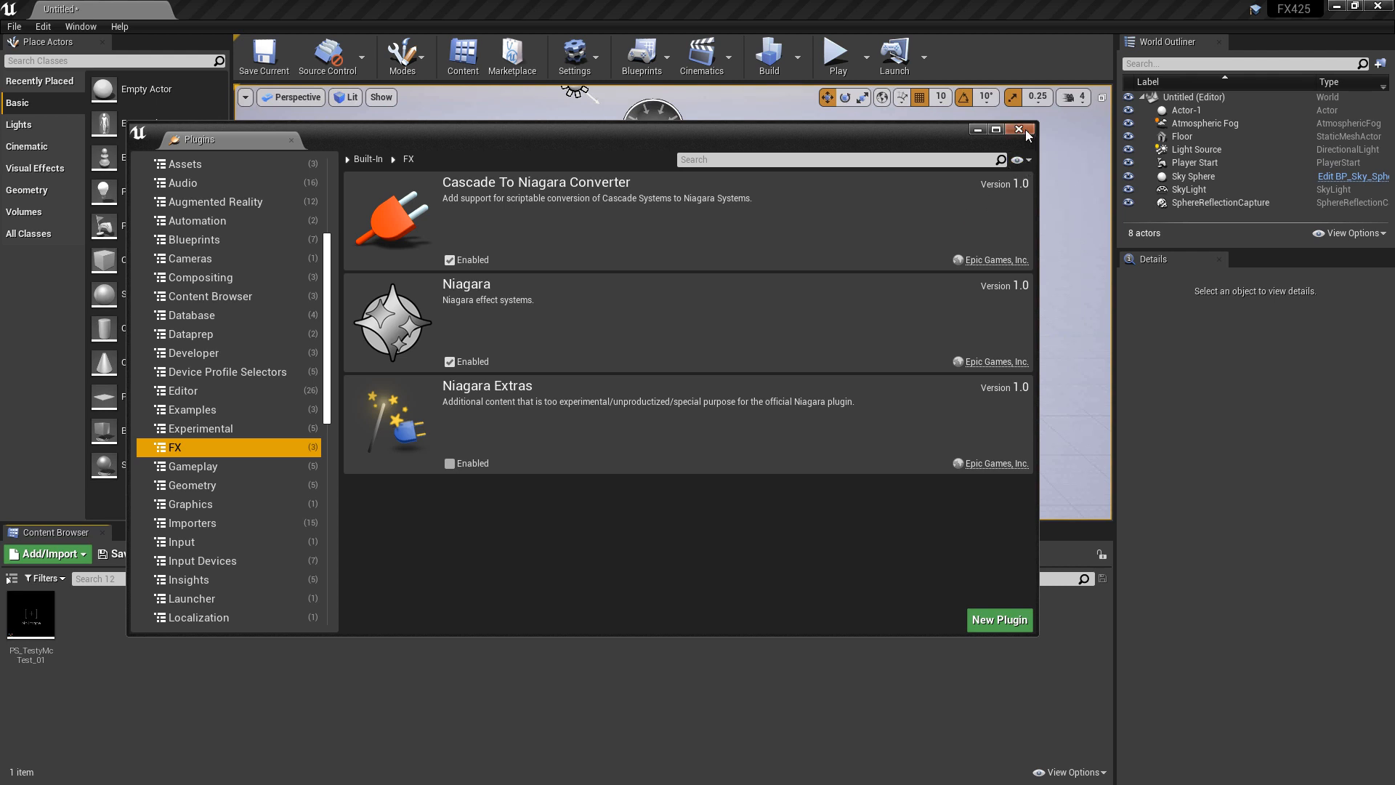
left_click(1019, 130)
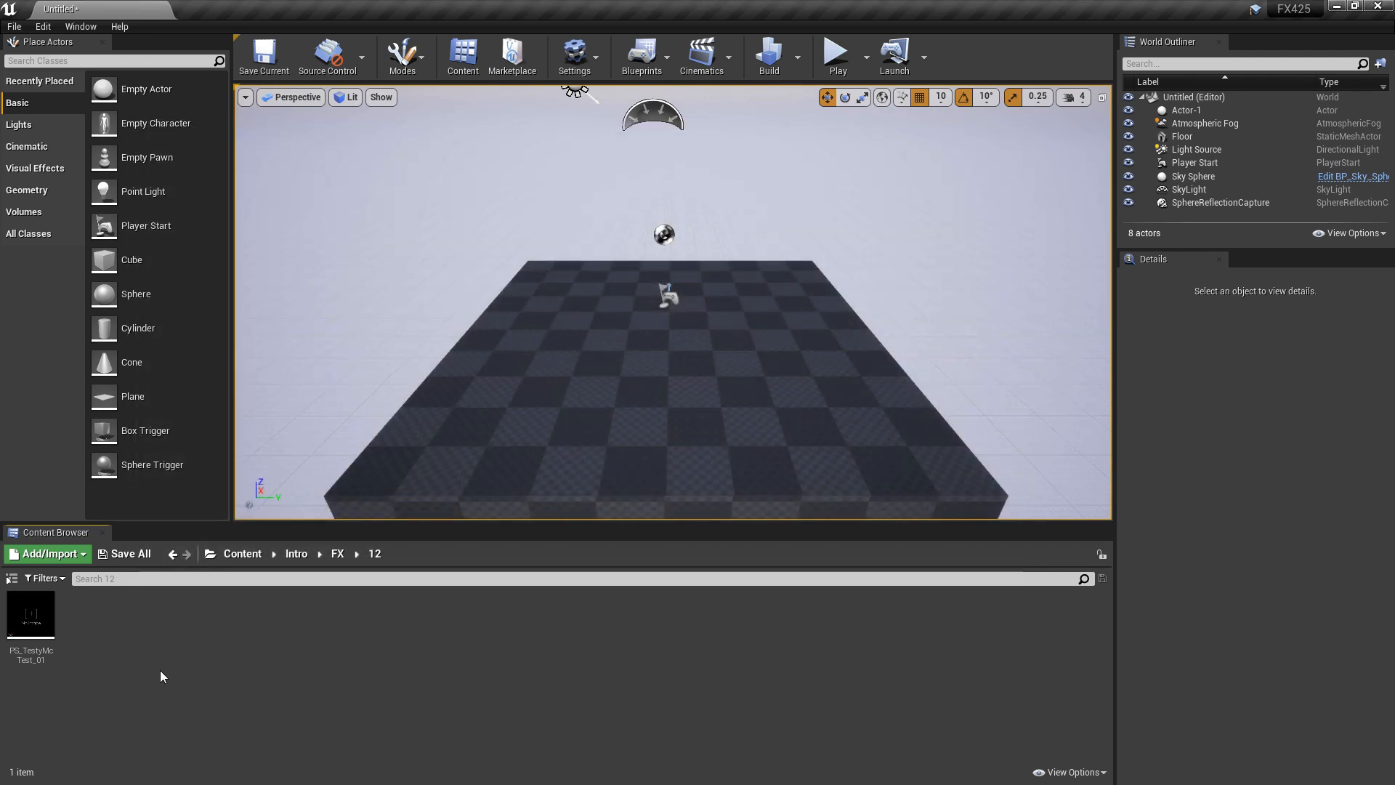
mouse_move(31, 614)
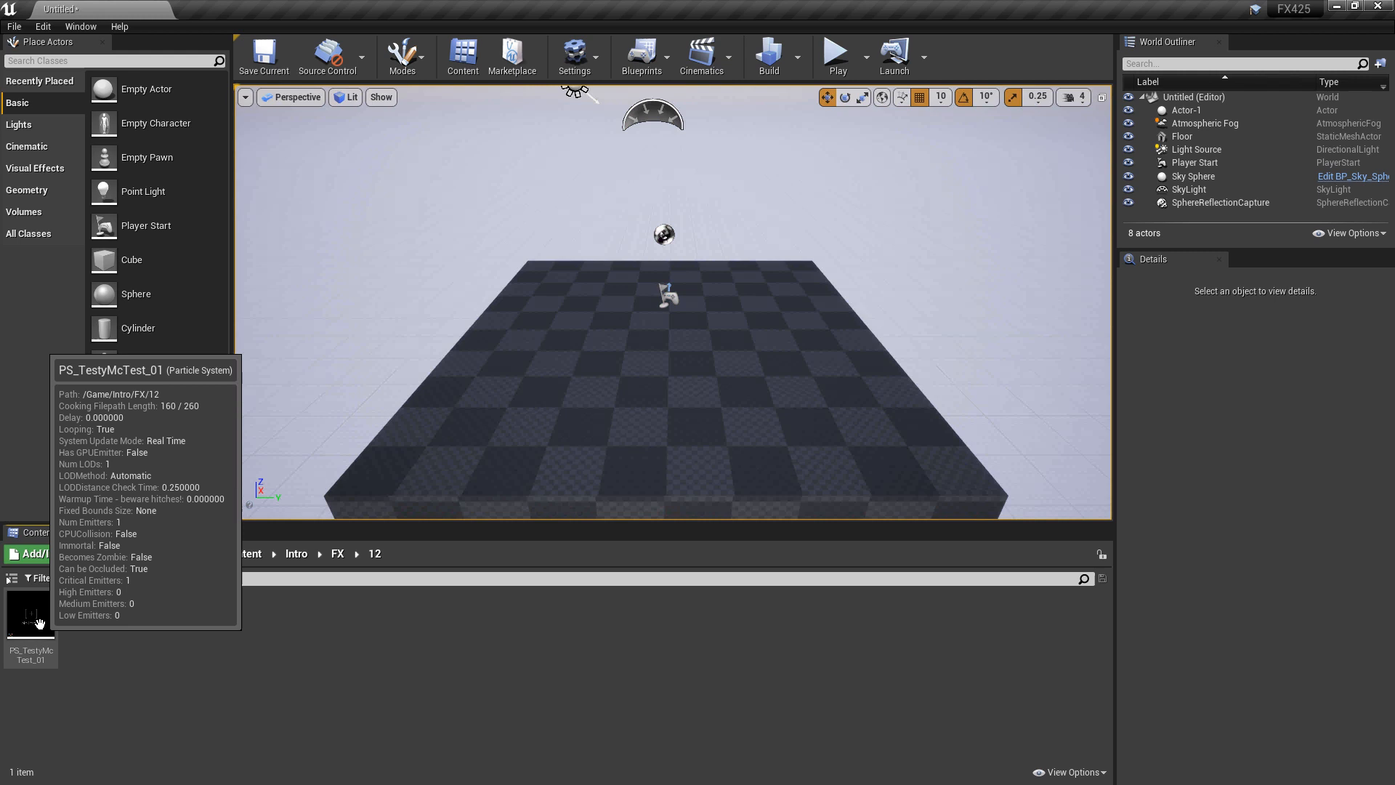
right_click(31, 614)
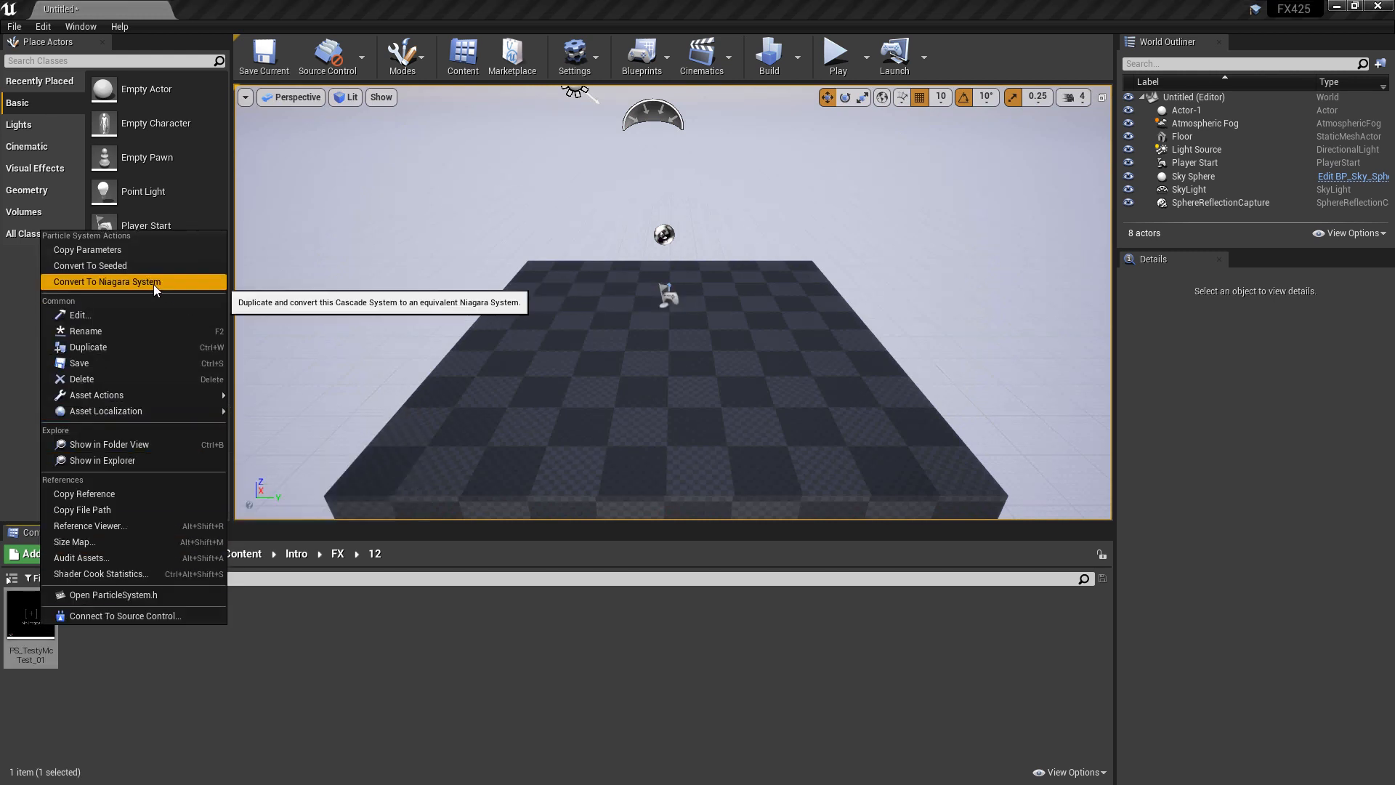
left_click(107, 282)
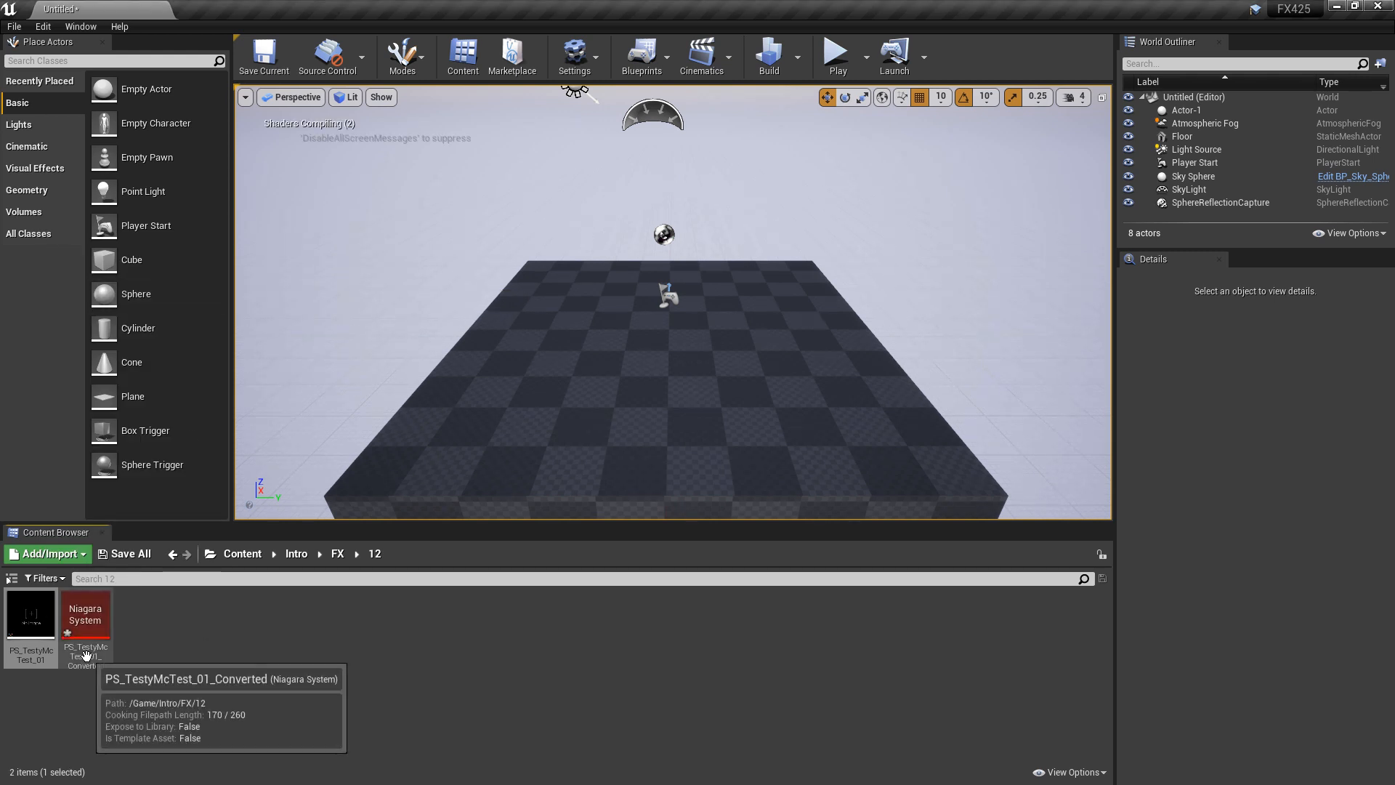
mouse_move(29, 617)
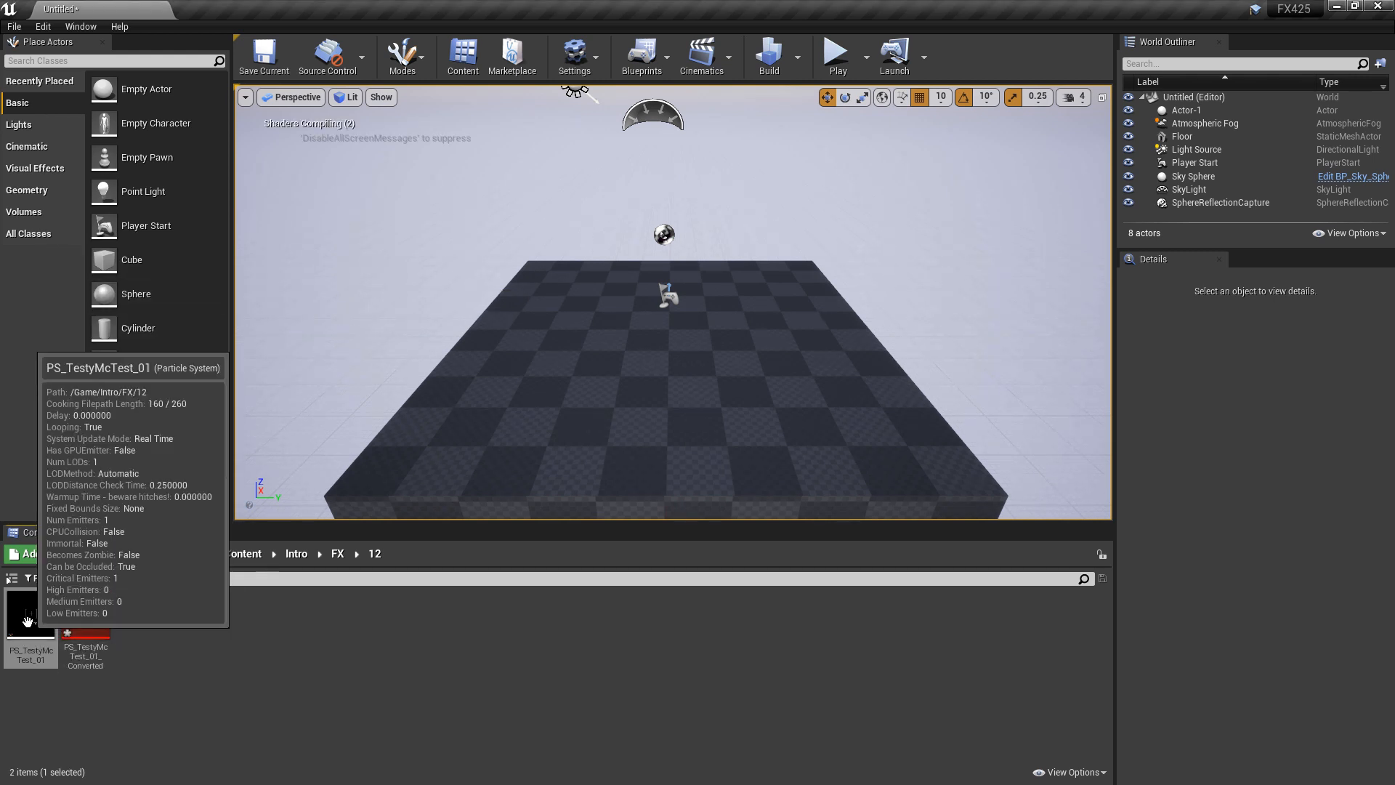
- Open and close the original PS_TestyMcTest_01 in Cascade, then open PS_TestyMcTest_01_Converted in Niagara
double_click(30, 615)
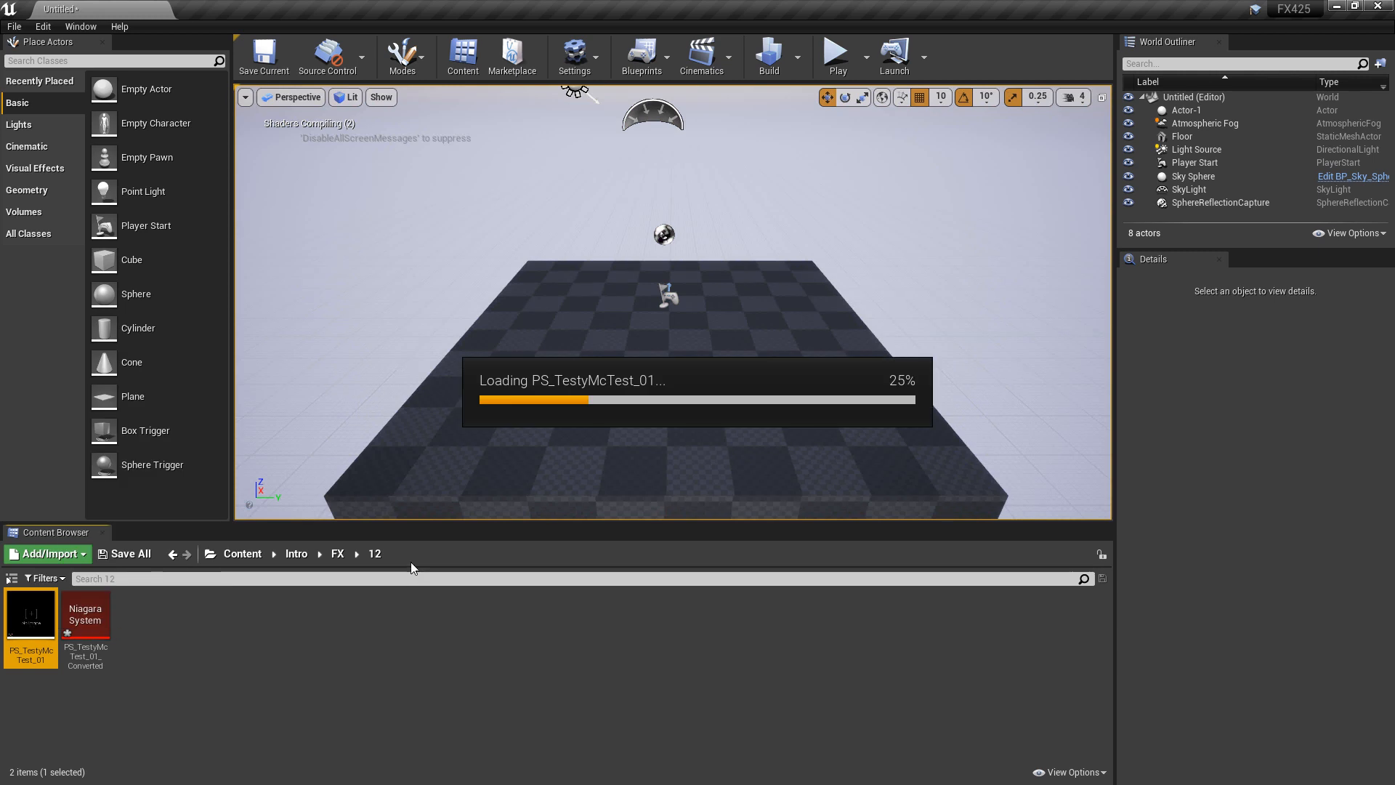
double_click(30, 615)
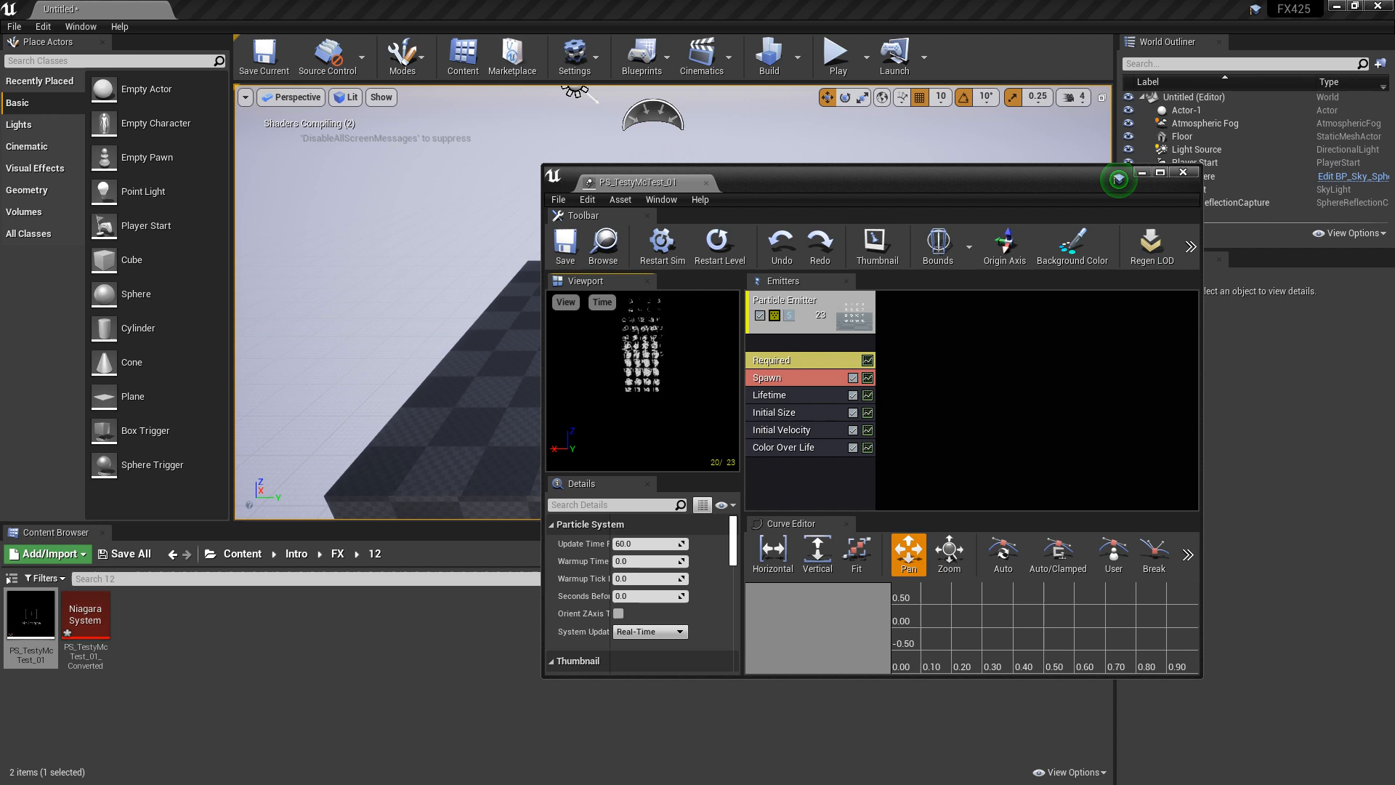
left_click(1182, 173)
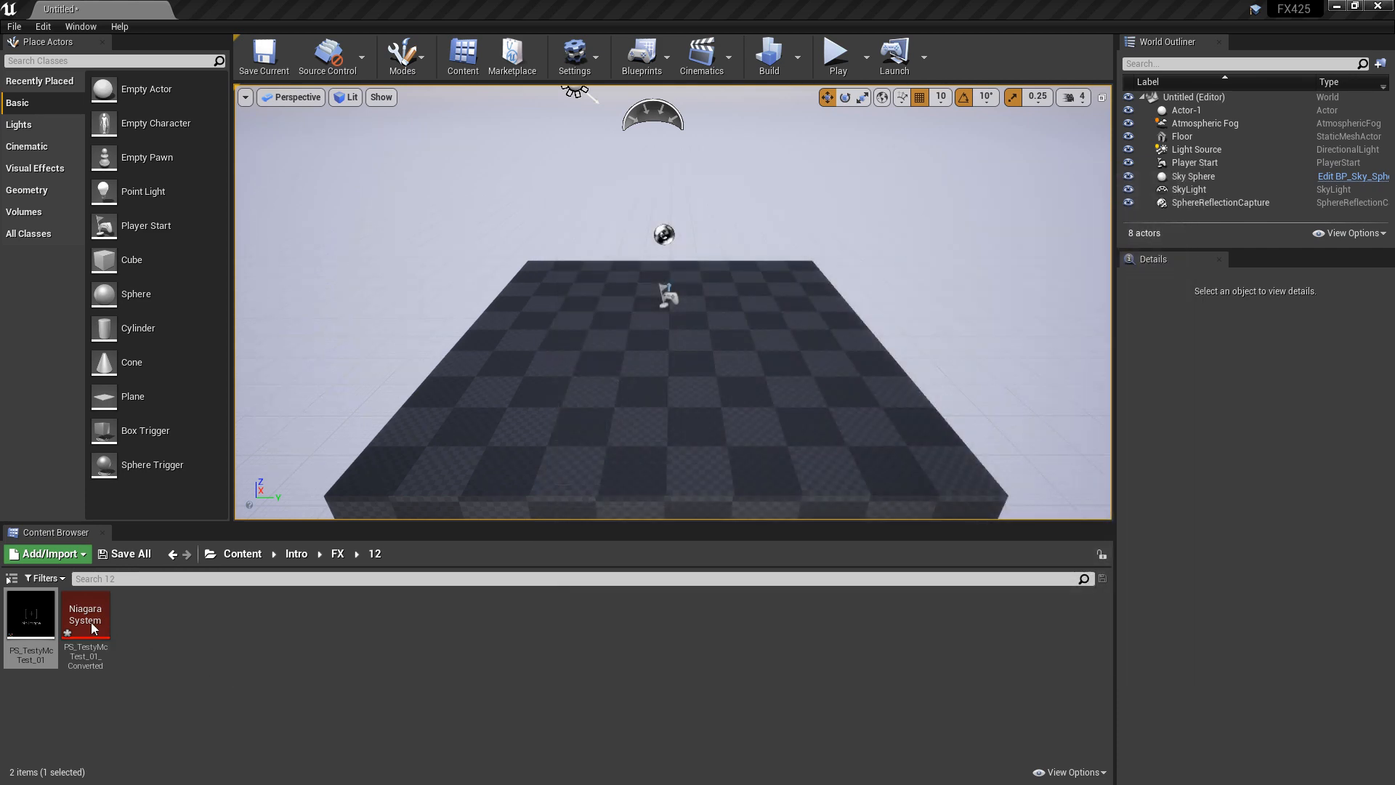
double_click(86, 614)
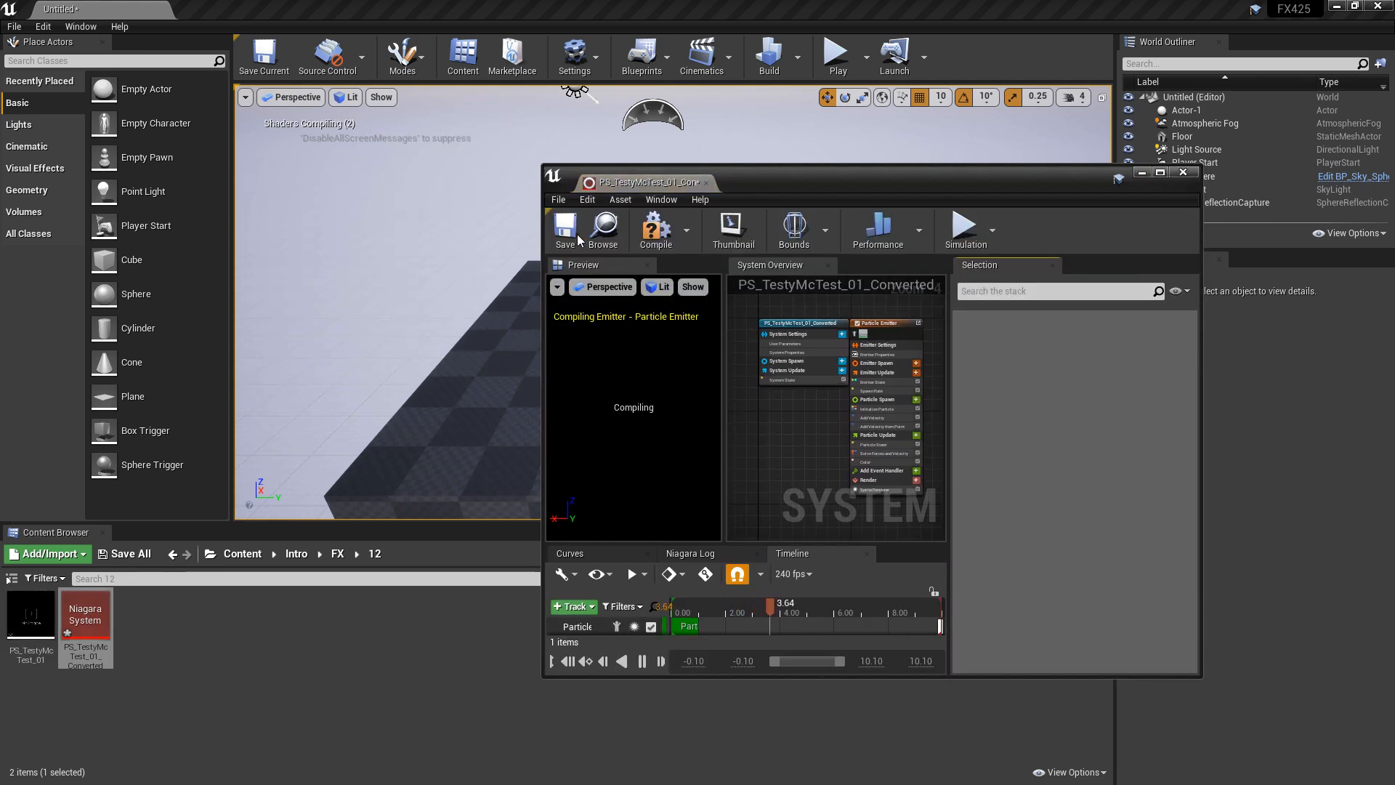